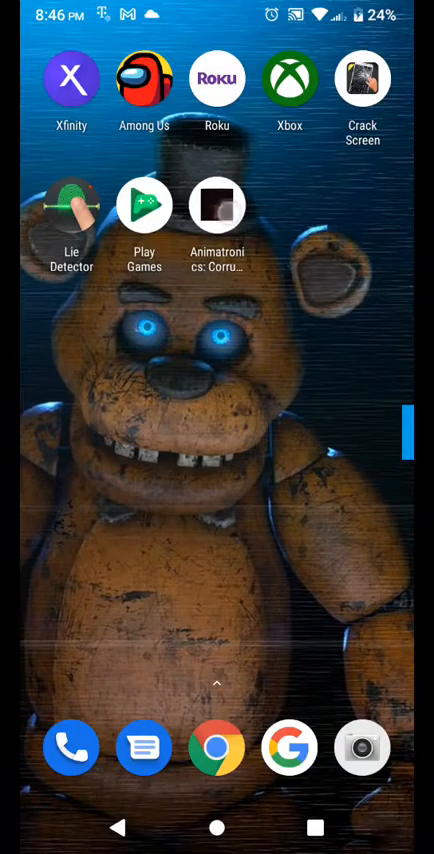
# - Launch Animatronics: Corrupted and wait for the custom night roster to load
pyautogui.click(217, 205)
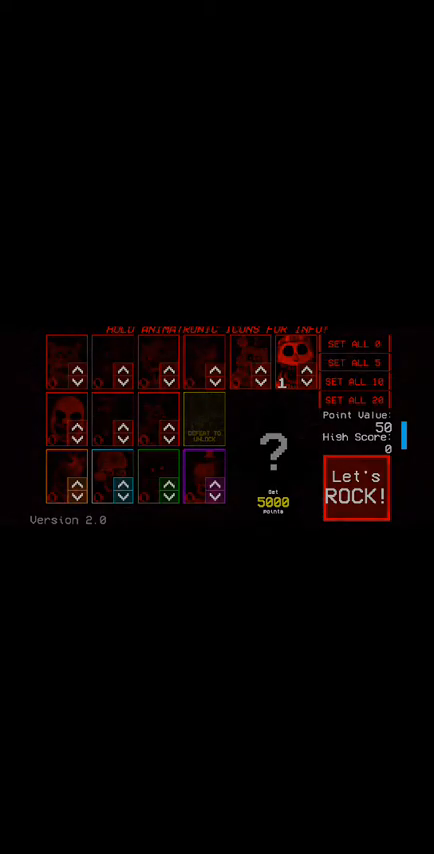
# - Start the night with Let's ROCK! and raise the vent and camera map
pyautogui.click(353, 487)
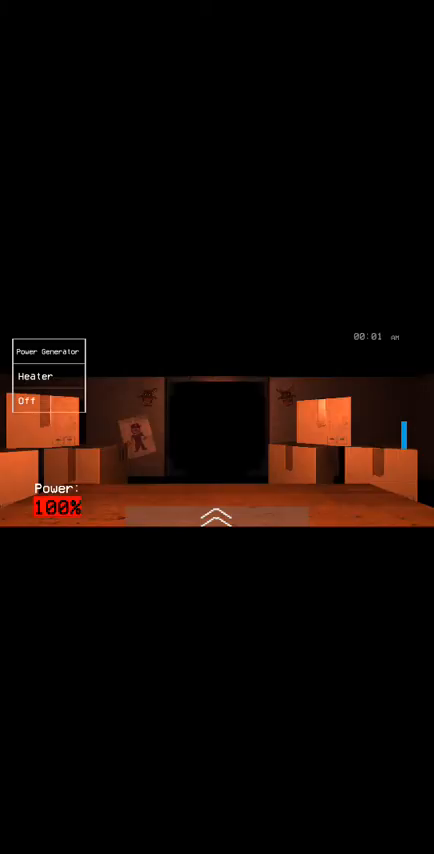
pyautogui.click(215, 518)
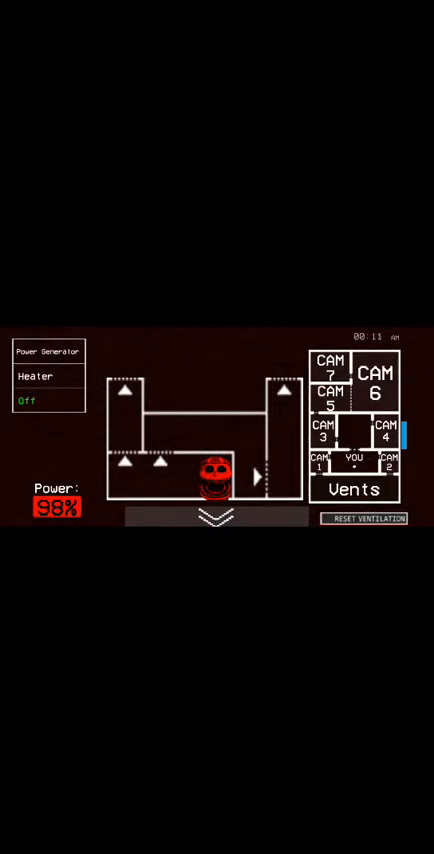
# - Switch the office system to Power Generator, toggling the monitor down and up around it
pyautogui.click(216, 516)
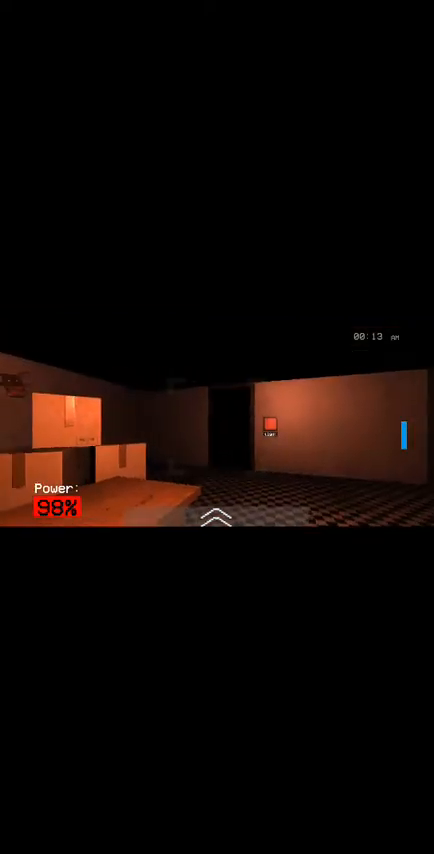
pyautogui.click(216, 519)
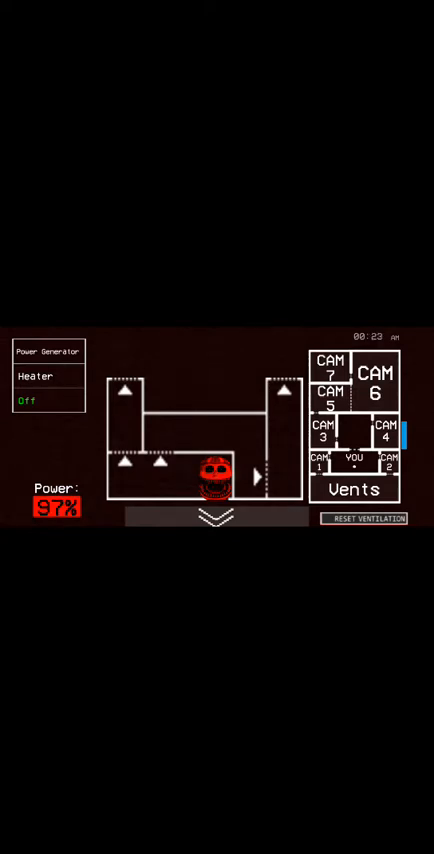
pyautogui.click(27, 401)
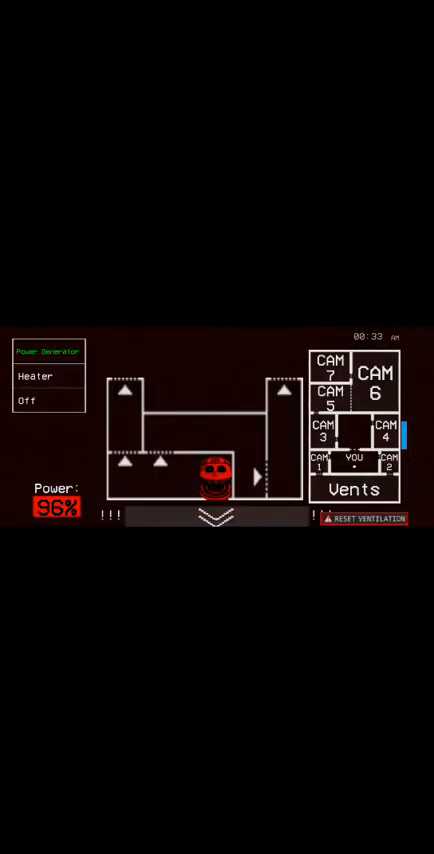
pyautogui.click(217, 515)
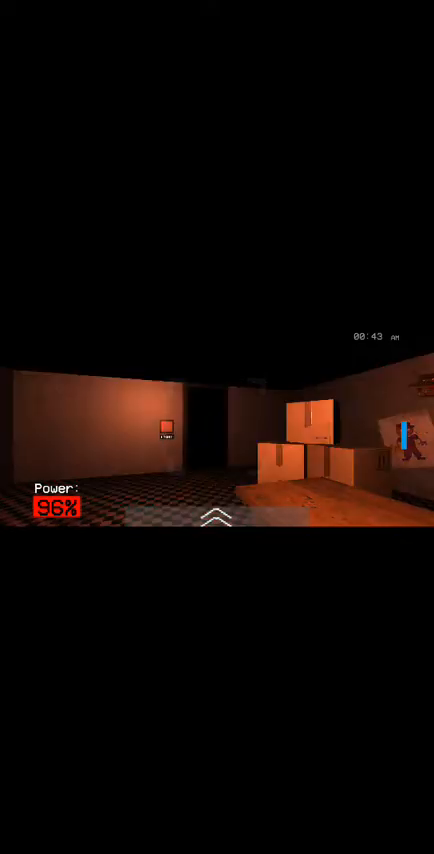
pyautogui.click(216, 517)
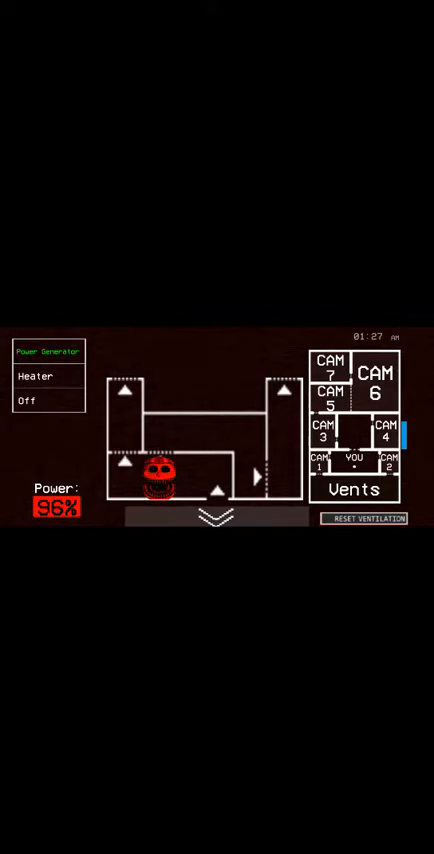
# - Turn the office system Off and leave the night at about 1:55 AM
pyautogui.click(36, 376)
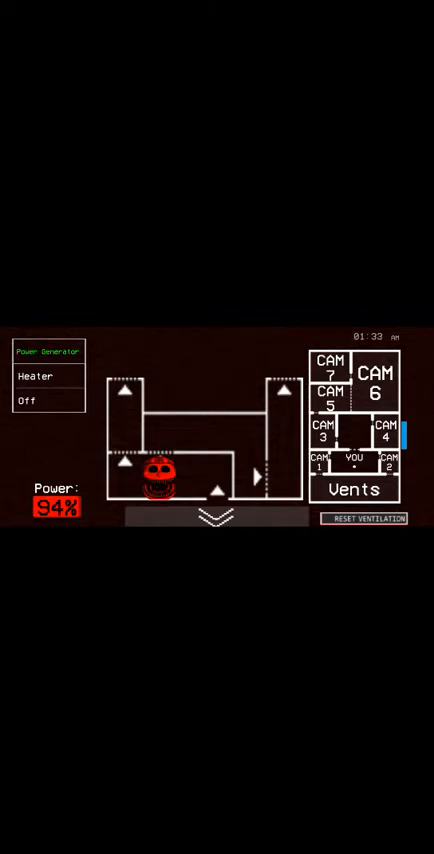
pyautogui.click(210, 515)
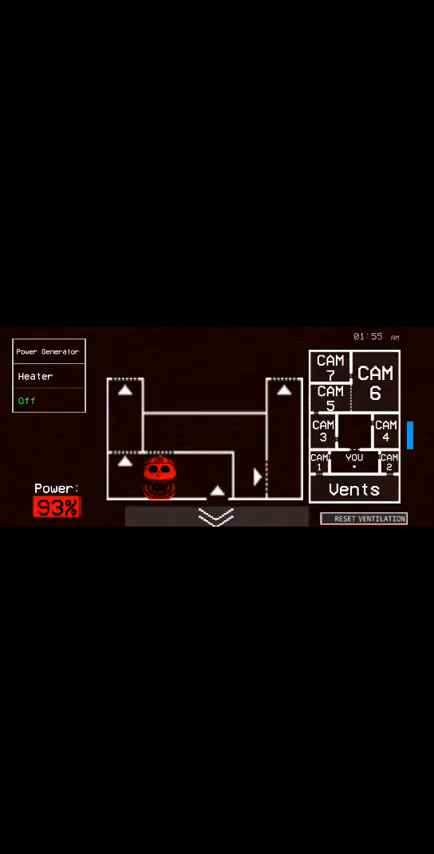
pyautogui.click(216, 514)
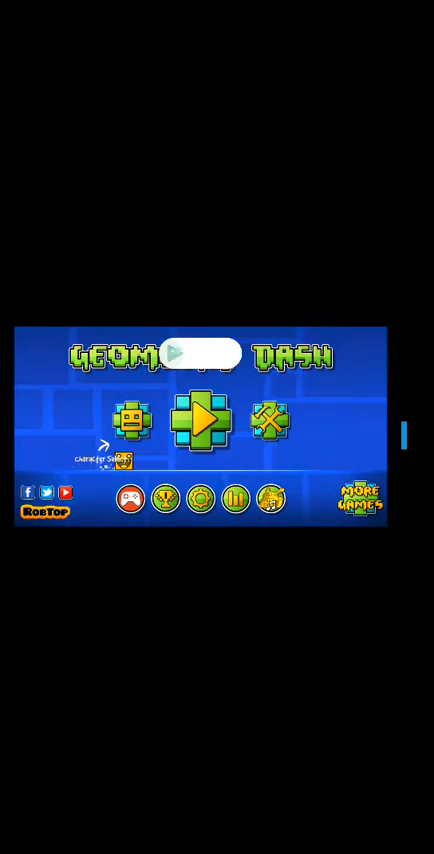
# - Start a Geometry Dash level and fly the ship through the spiked pink section
pyautogui.click(201, 425)
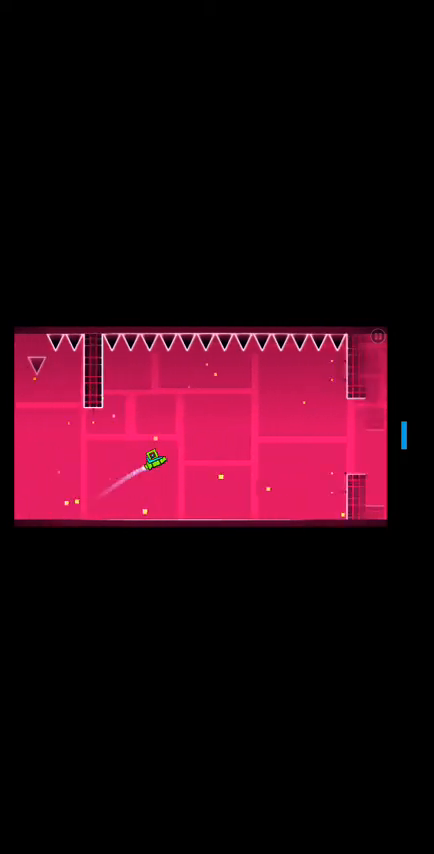